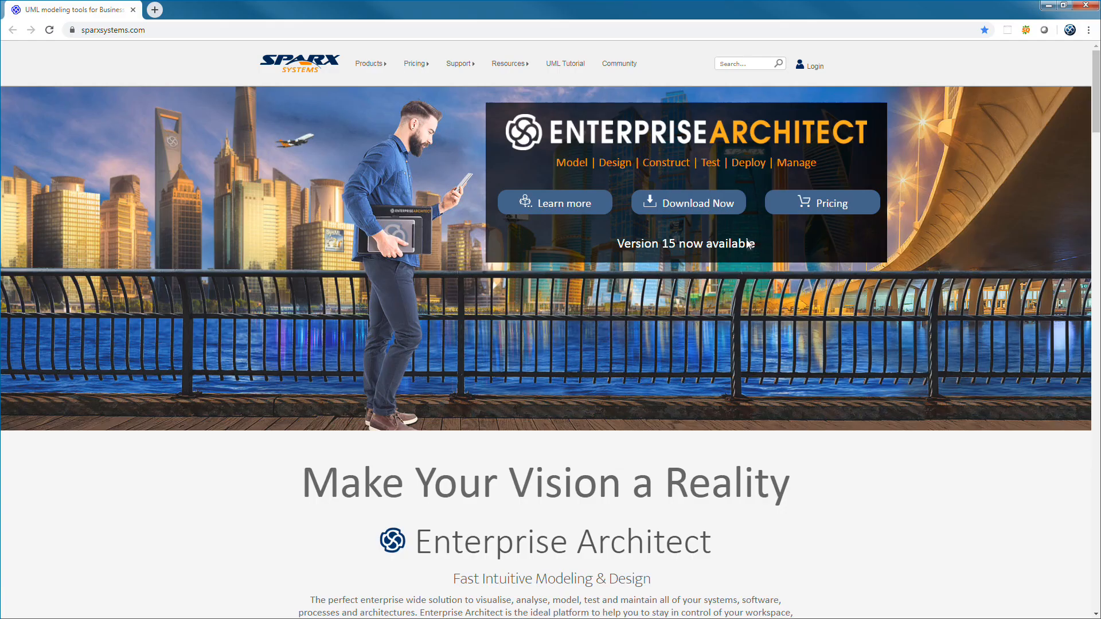
Go to the Enterprise Architect Trial Edition download page on sparxsystems.com
click(687, 203)
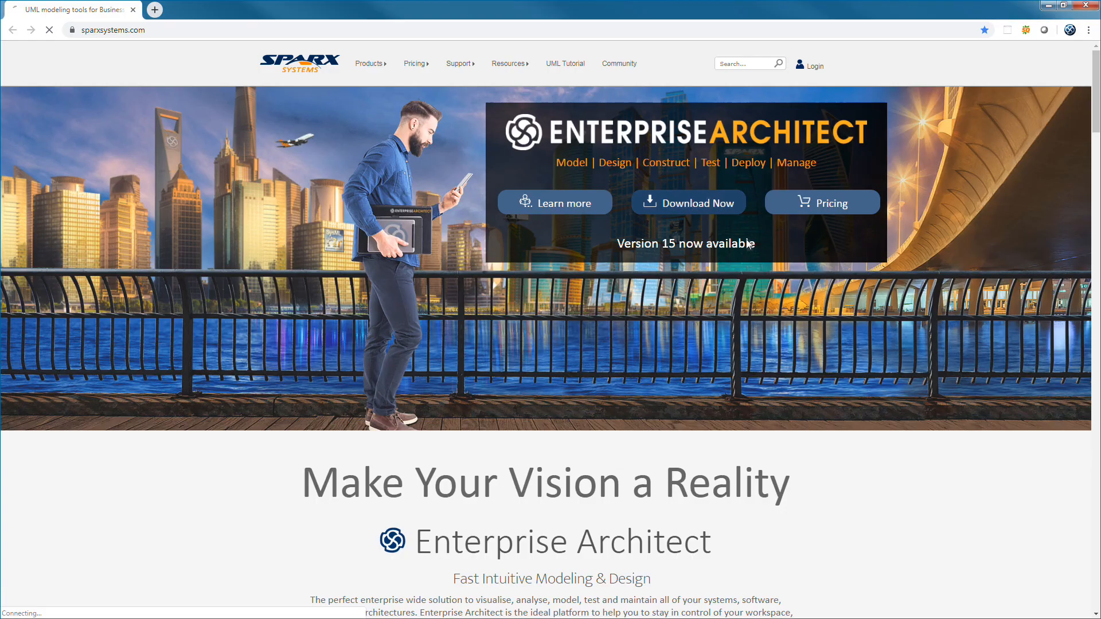
click(689, 202)
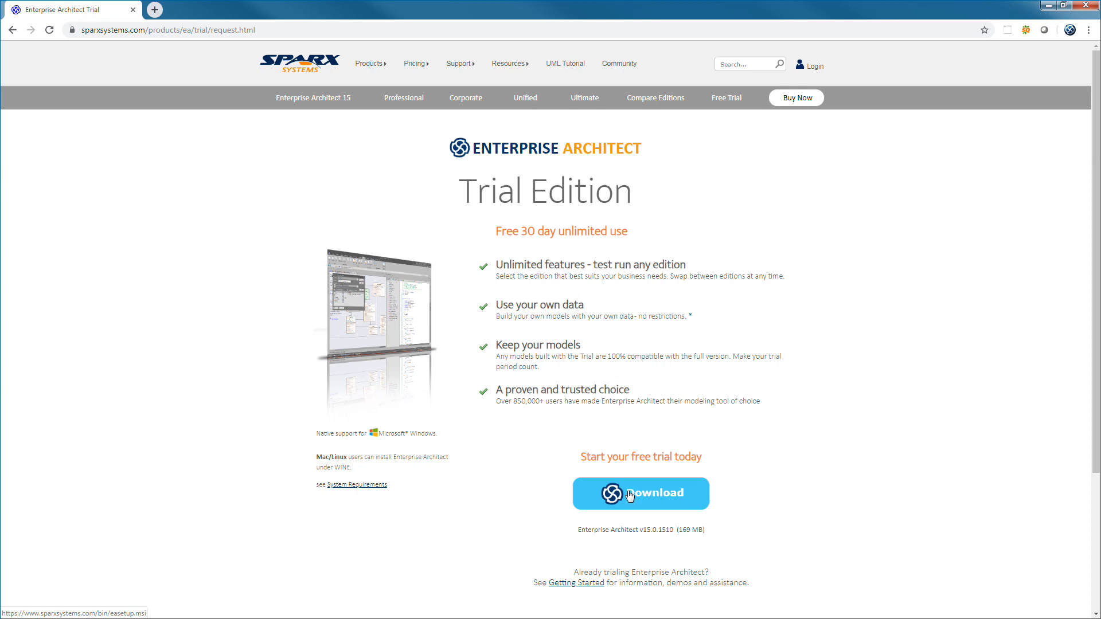
Download the easetup.msi trial installer and open the step-by-step installation guide
click(640, 494)
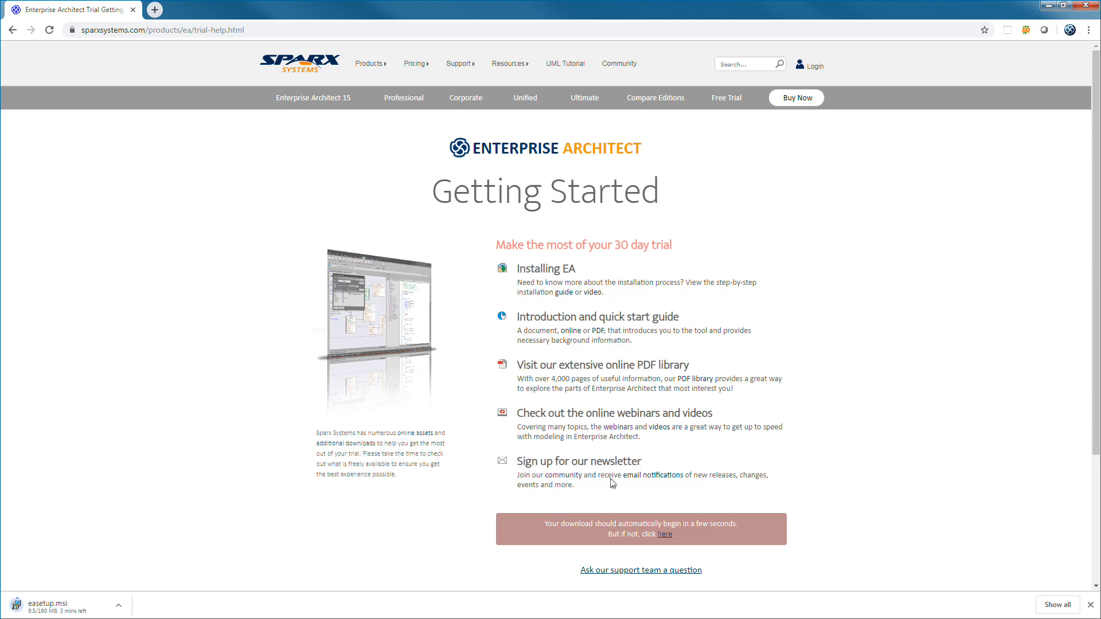
mouse_move(532, 319)
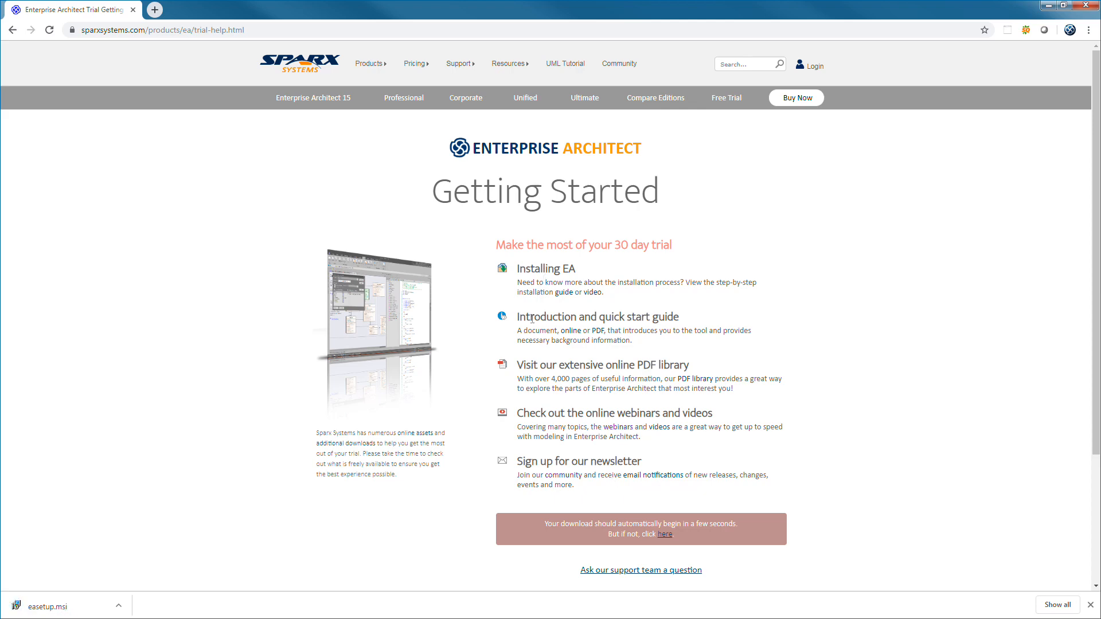
click(564, 292)
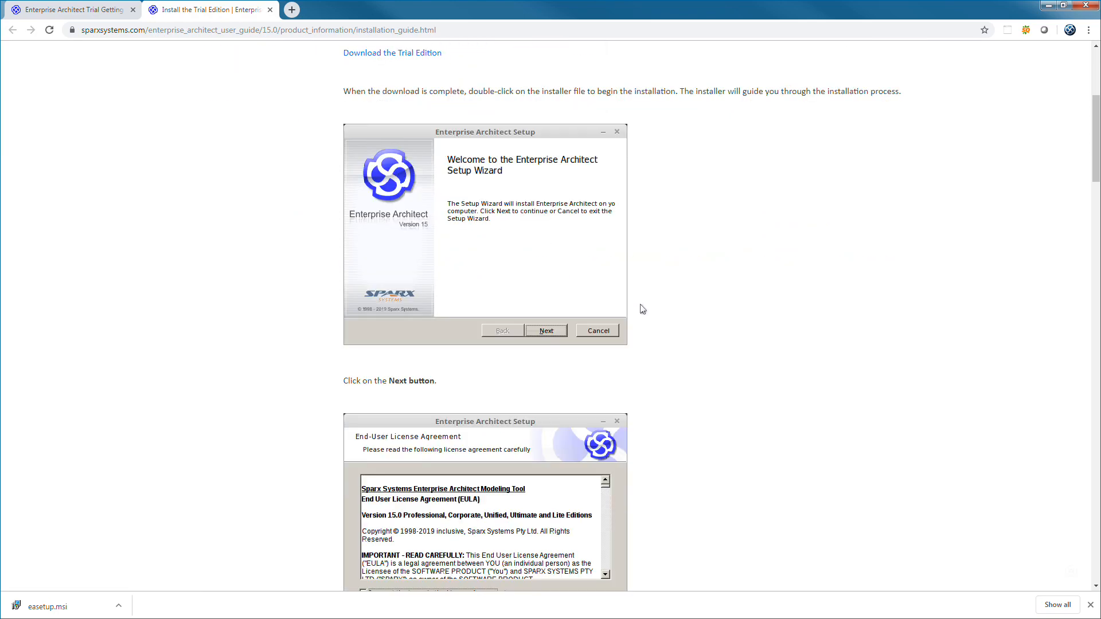
scroll(down, 3)
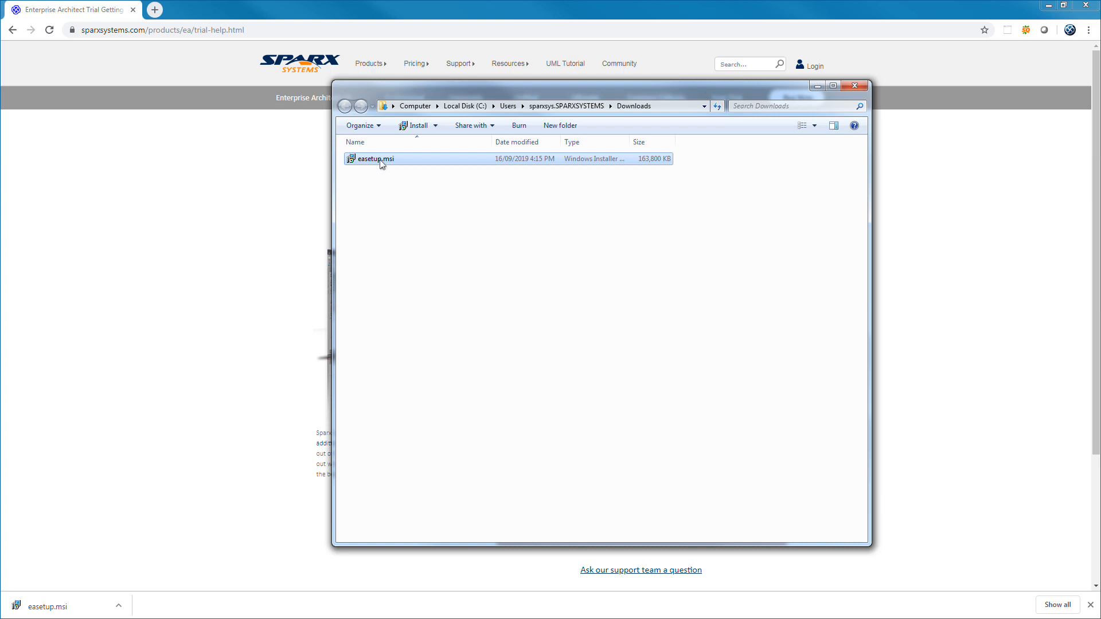
Install Enterprise Architect 15 Trial from easetup.msi, accepting the license and default destination folder
double_click(370, 158)
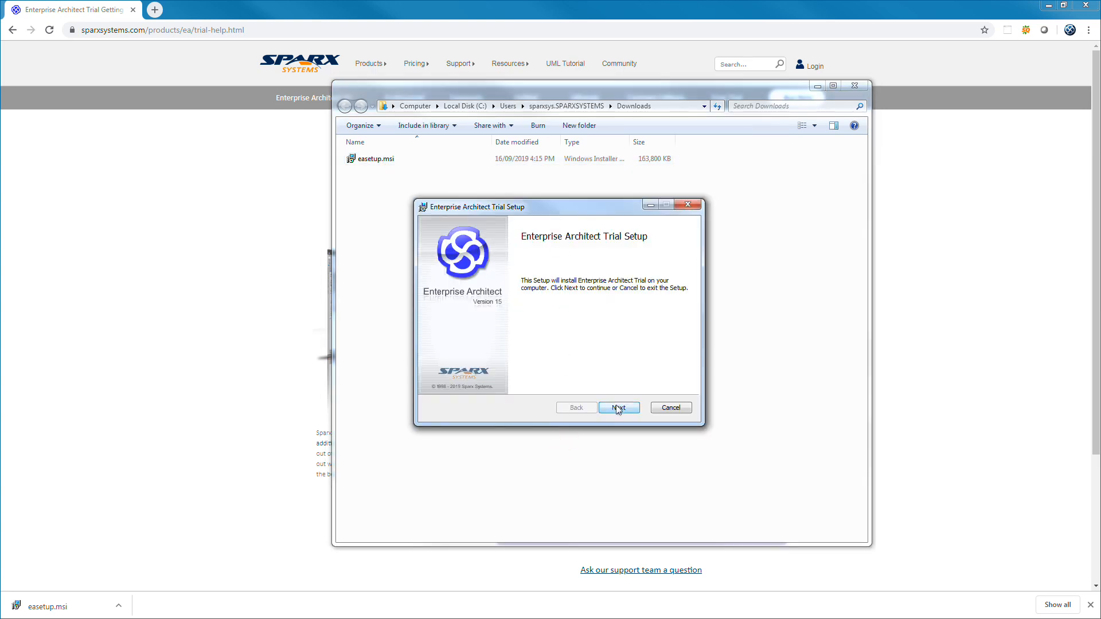
click(619, 407)
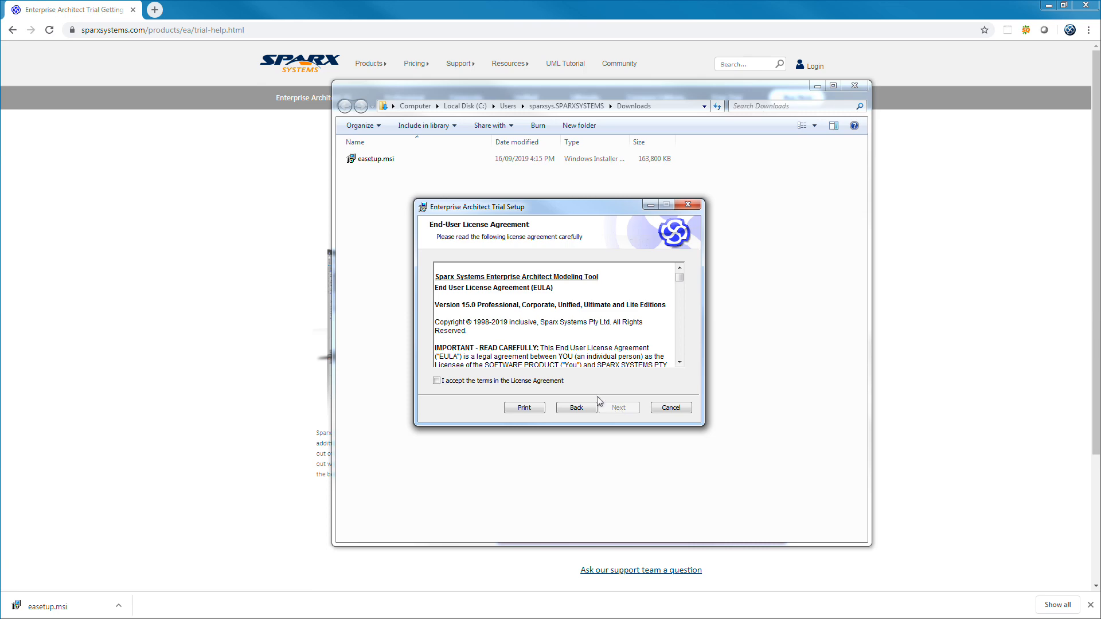
click(678, 289)
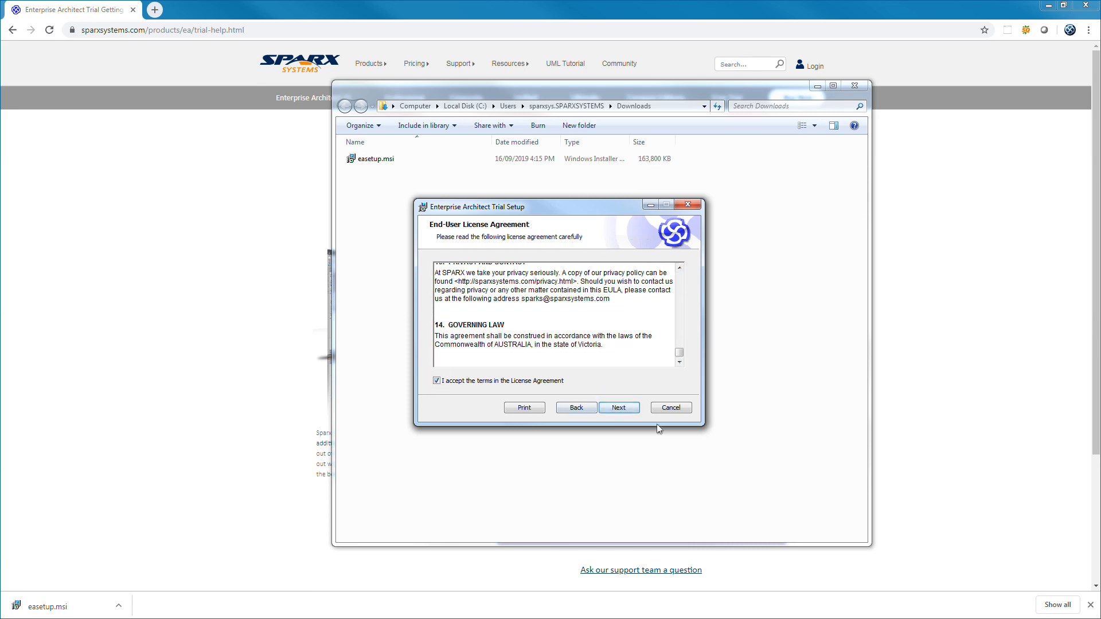
click(619, 407)
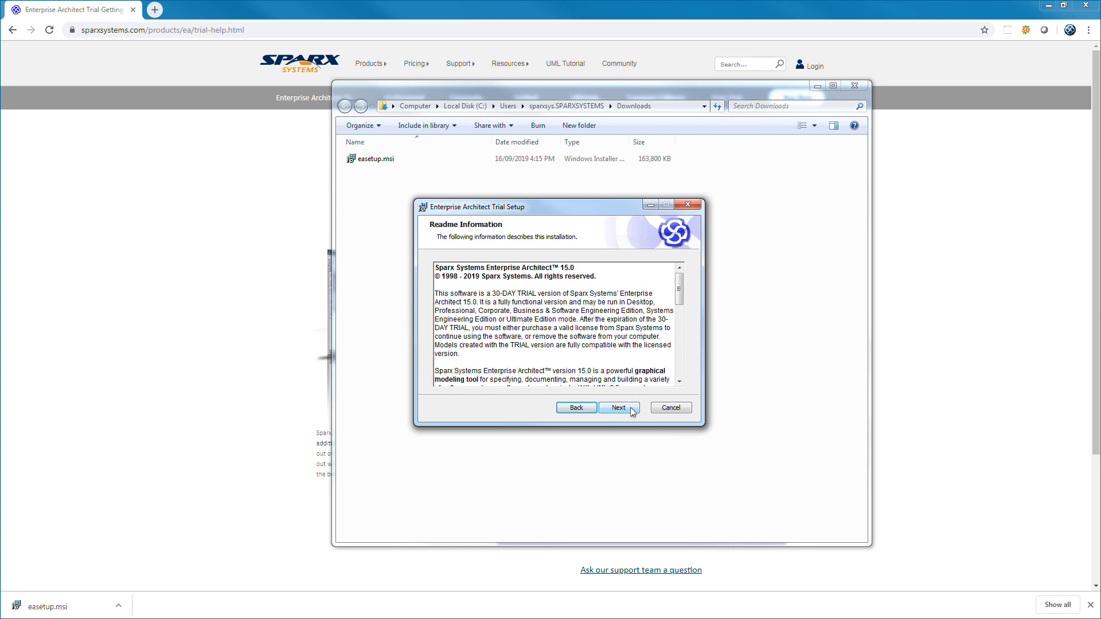
click(619, 407)
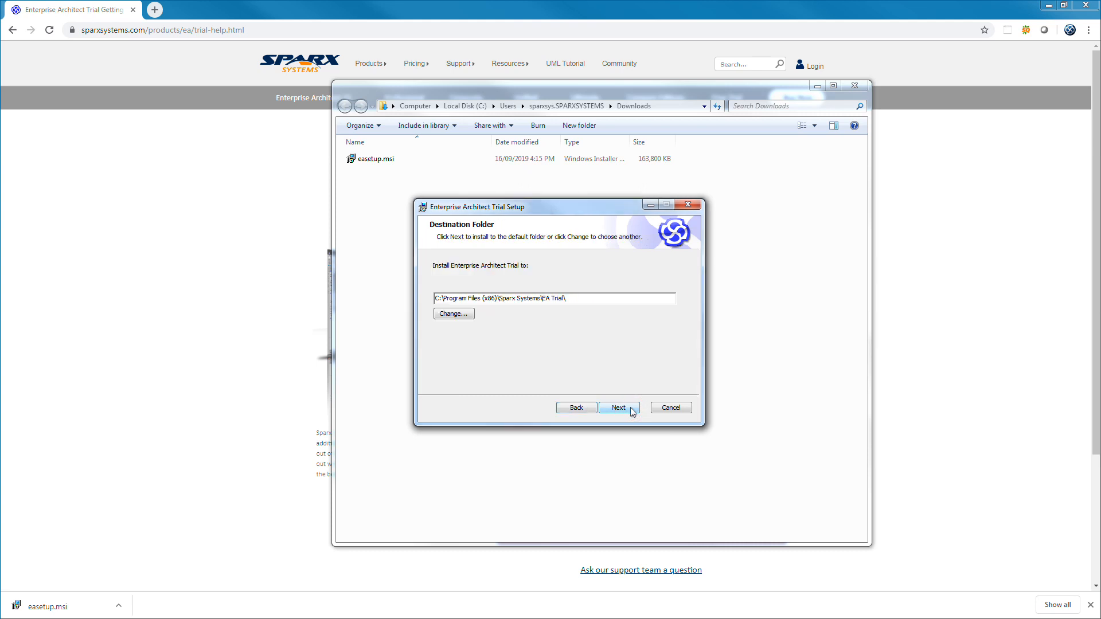
click(619, 408)
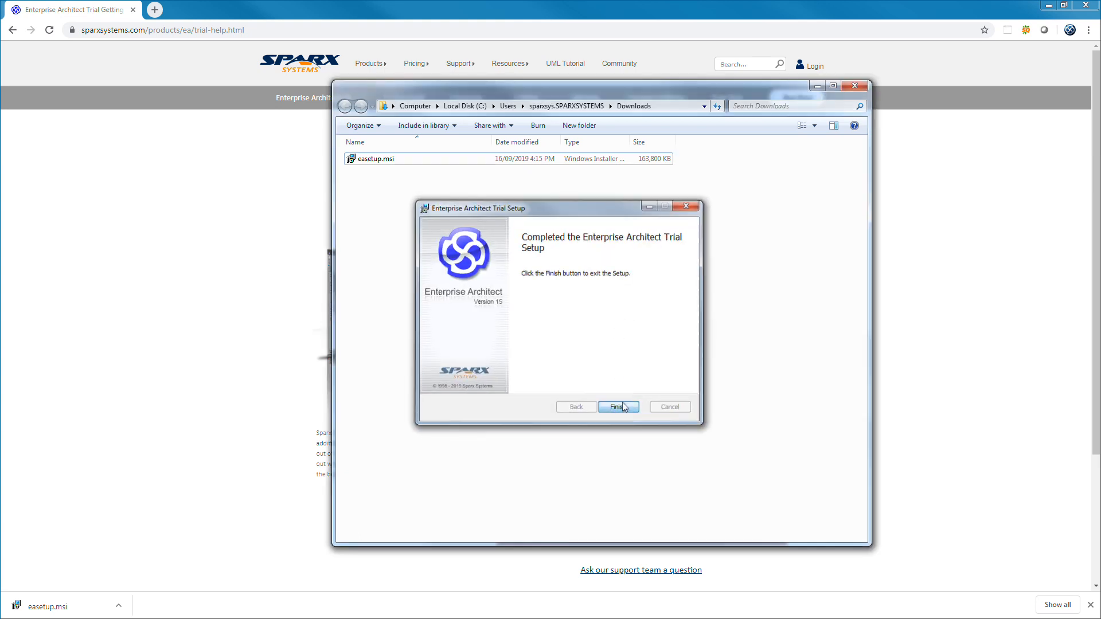
click(617, 406)
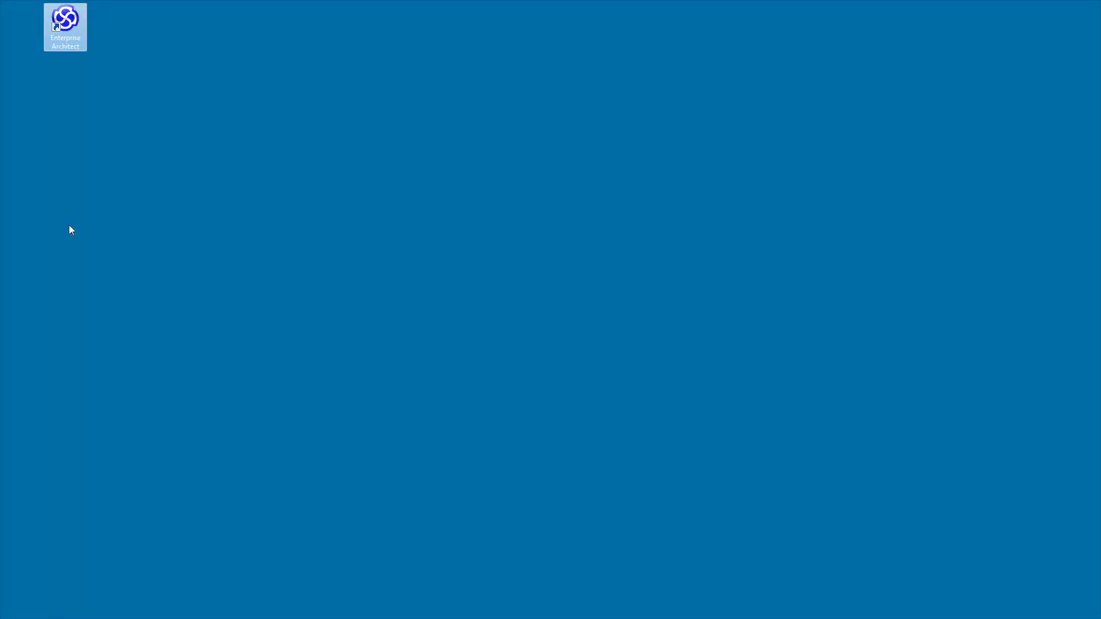
Launch Enterprise Architect from the desktop and continue with the Ultimate trial edition
double_click(65, 22)
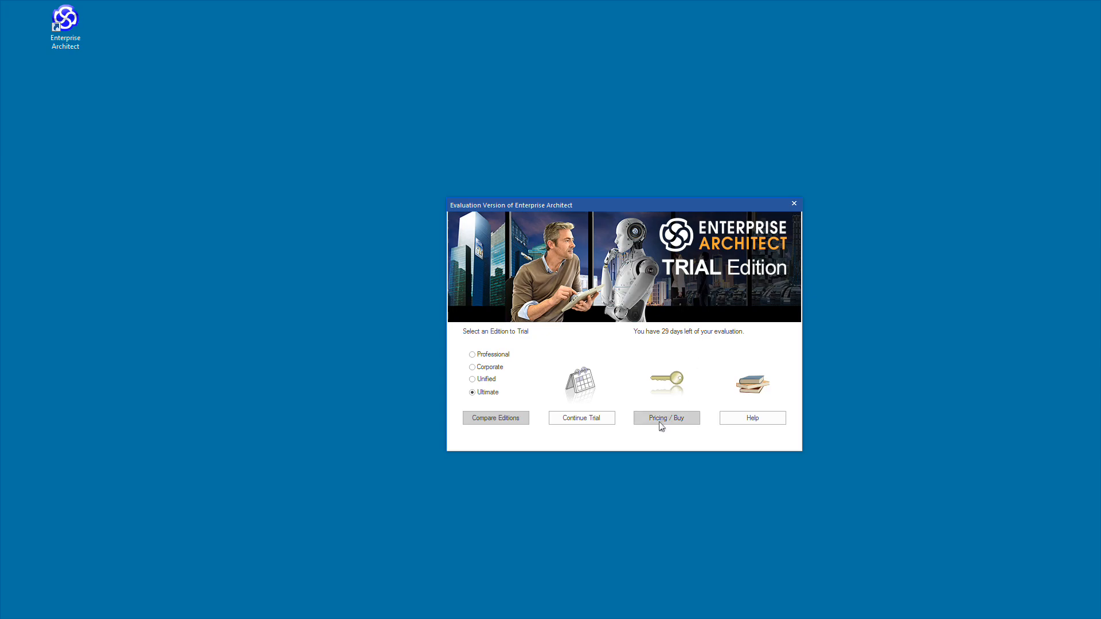
click(665, 418)
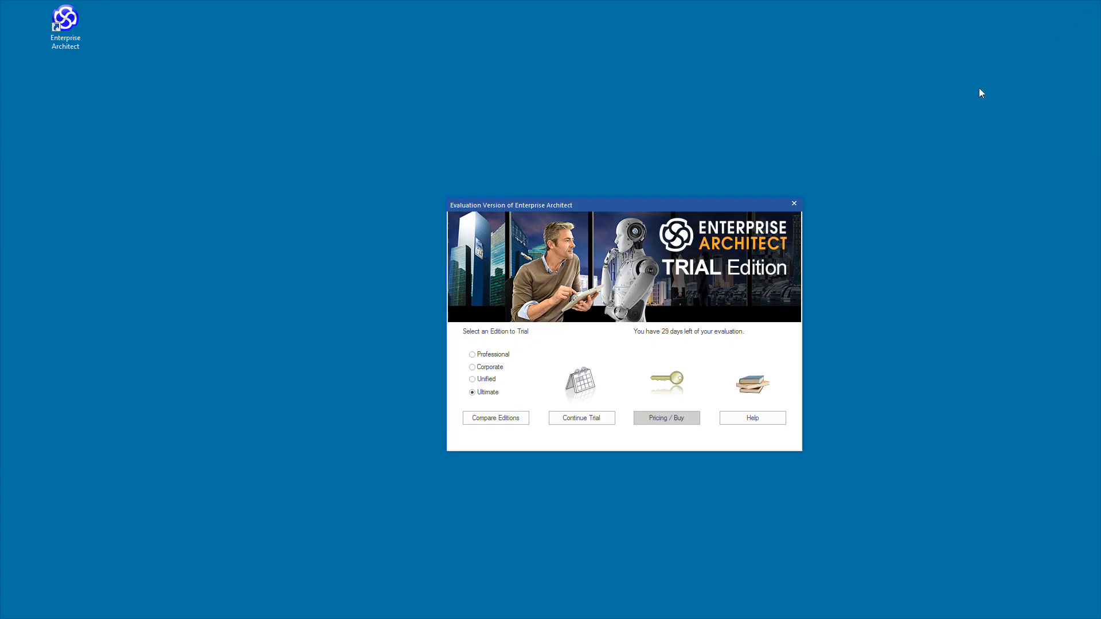
click(581, 419)
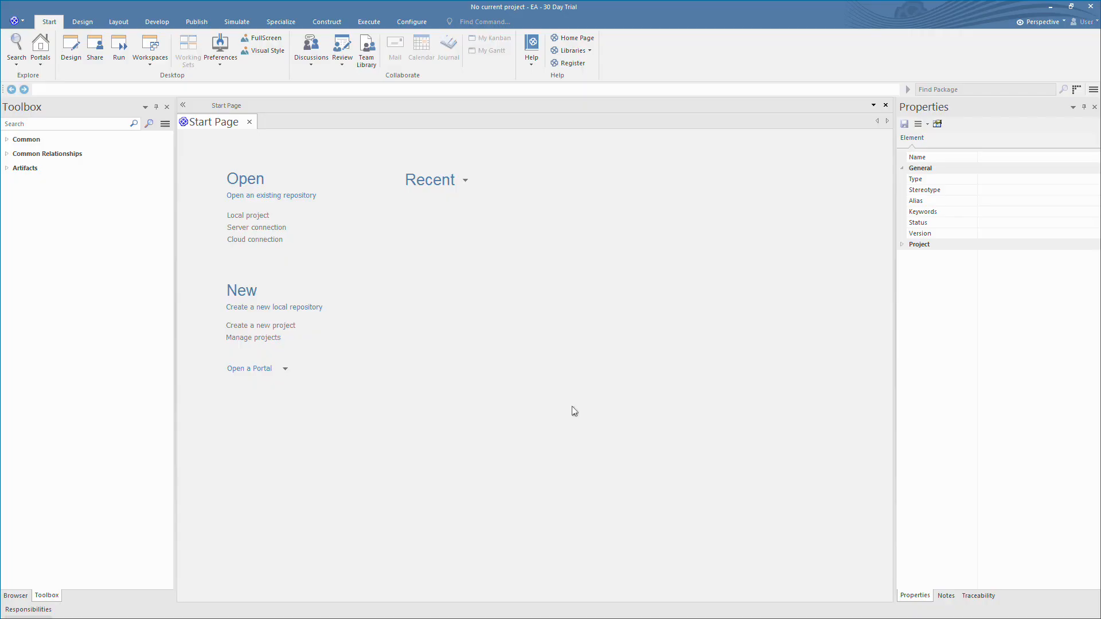
mouse_move(572, 404)
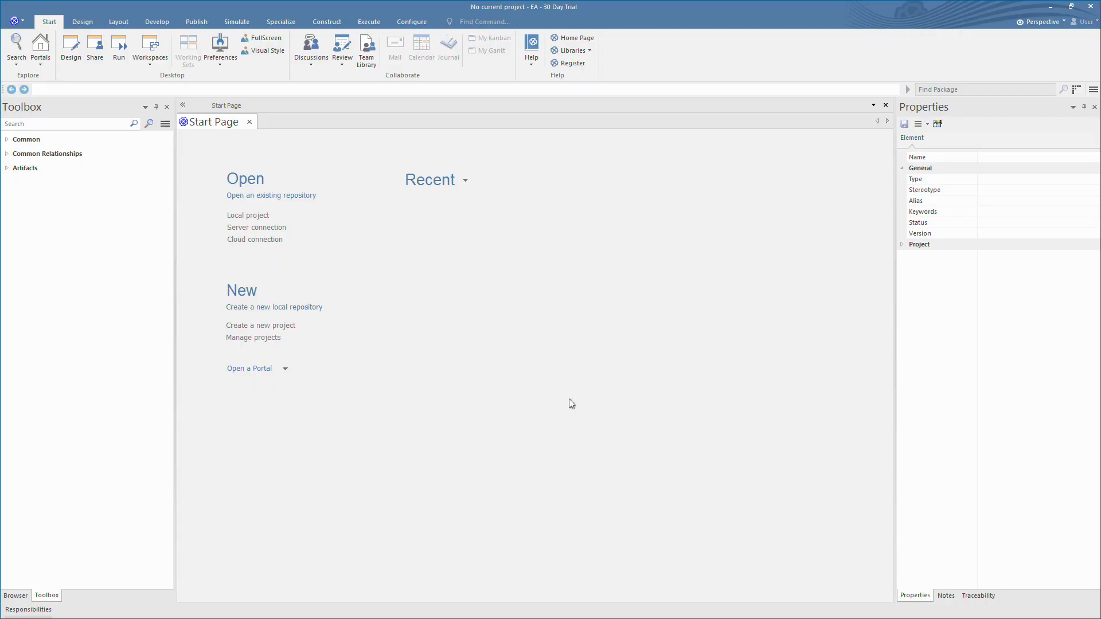
mouse_move(475, 298)
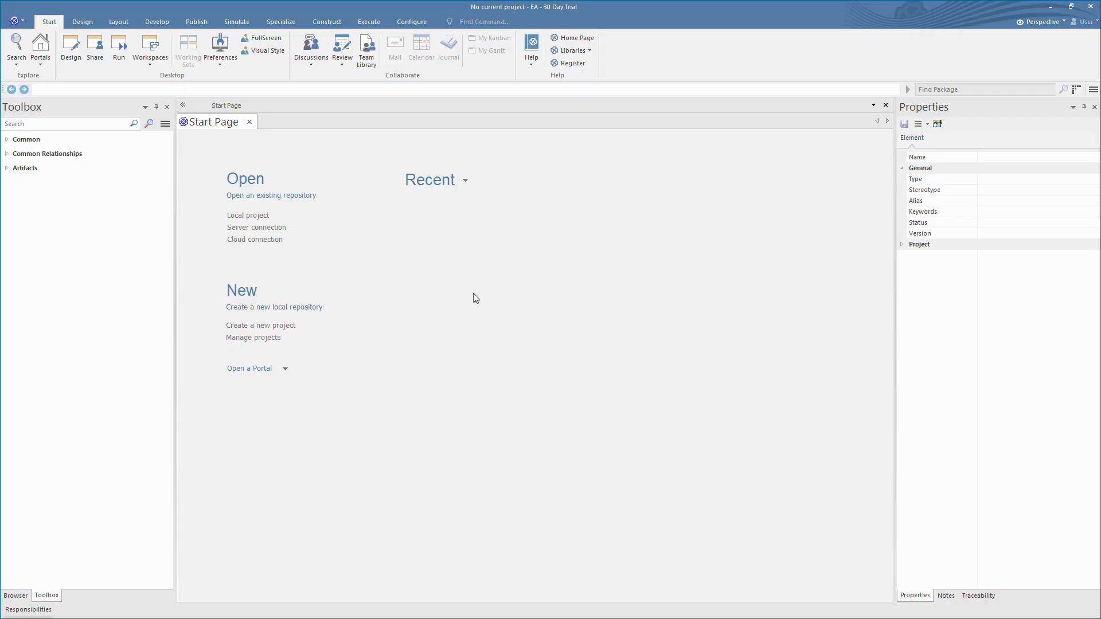
Create and save a new local project file named 'my-first'
click(260, 325)
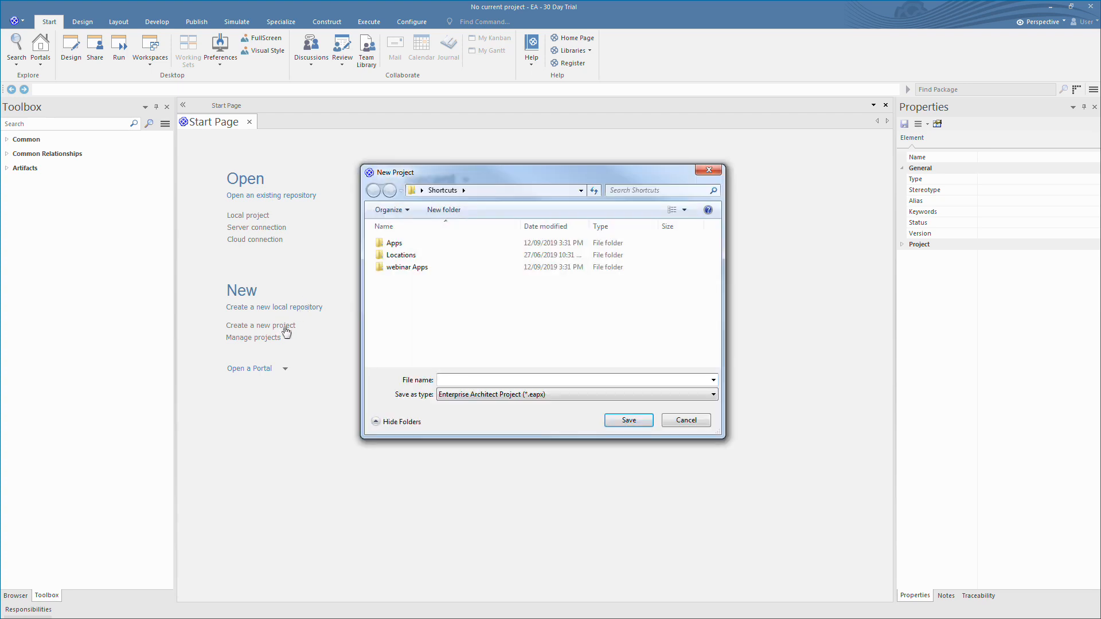
text(my-first)
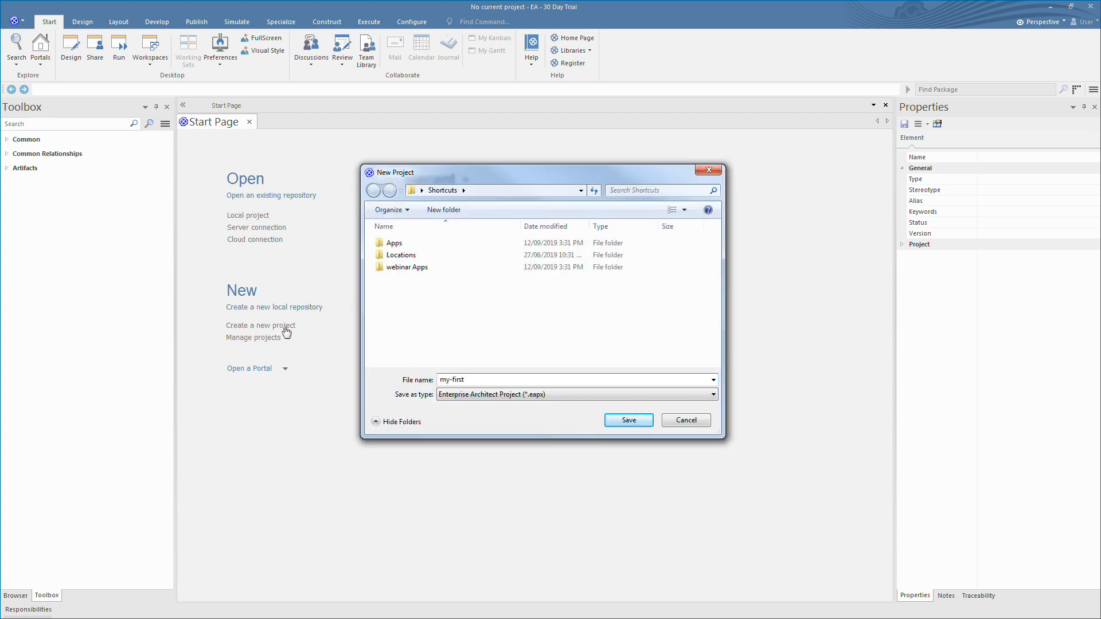
click(627, 420)
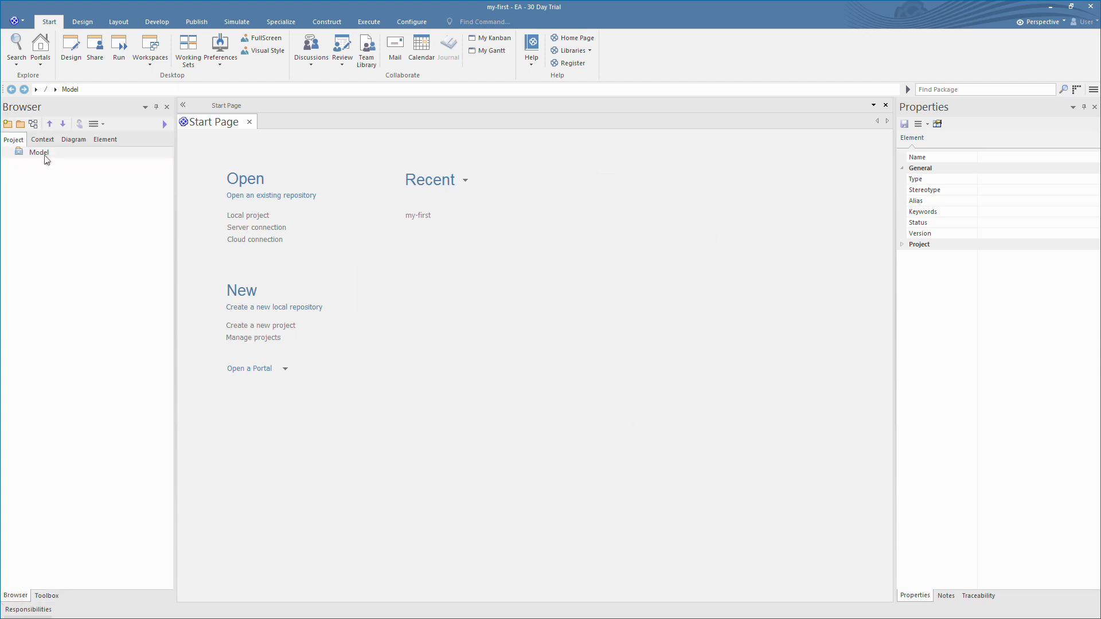
Apply the UML Starter Use Case Model pattern to the Model root and view its diagram
click(38, 153)
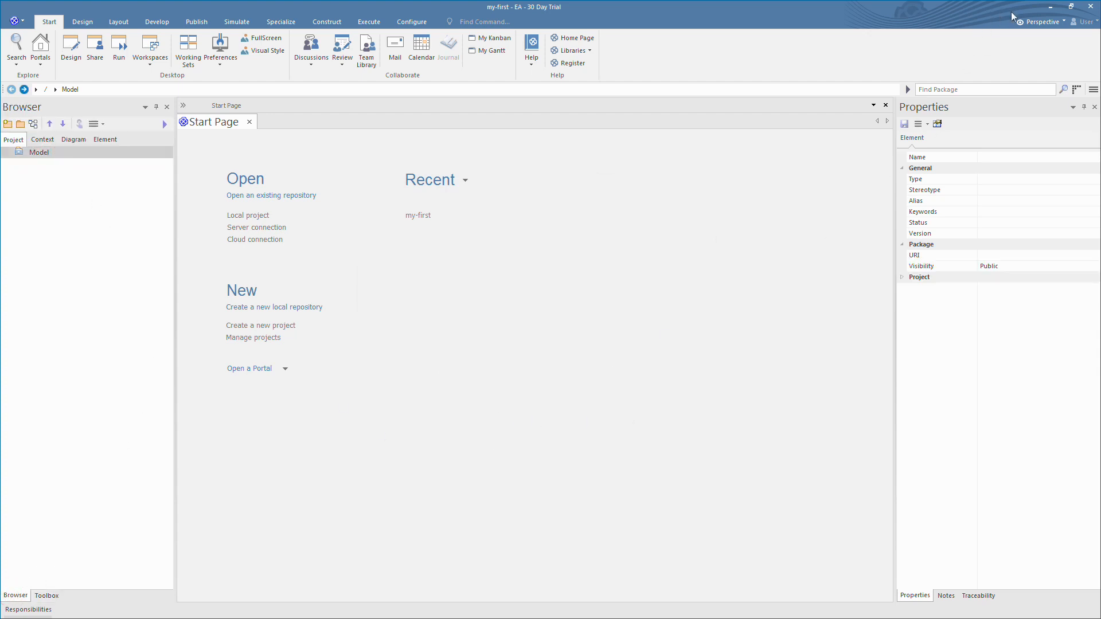
click(1043, 22)
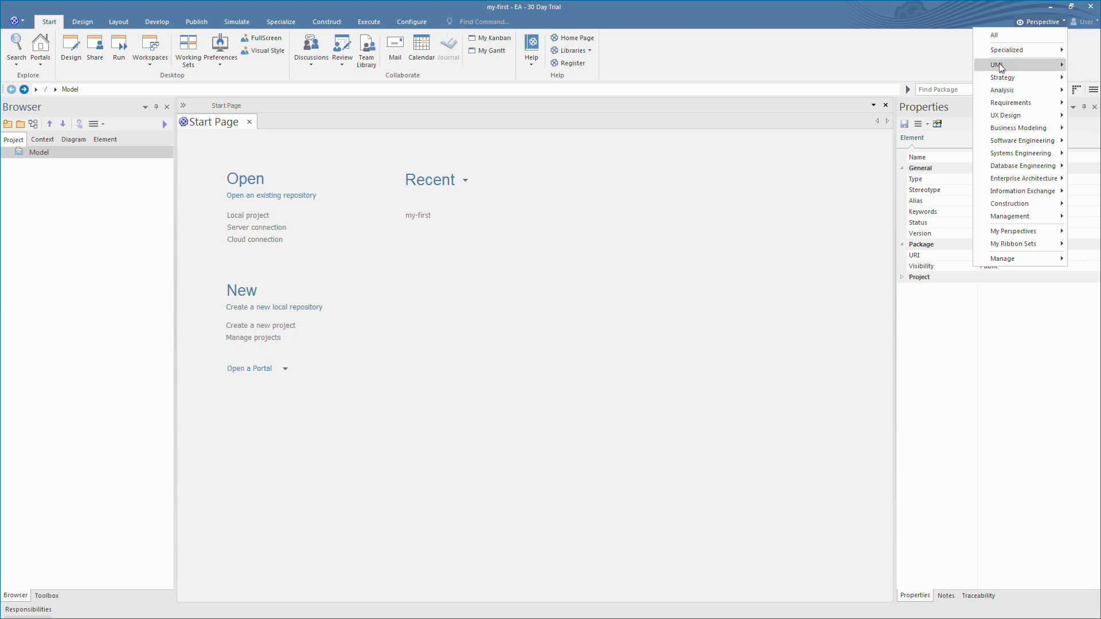
click(996, 65)
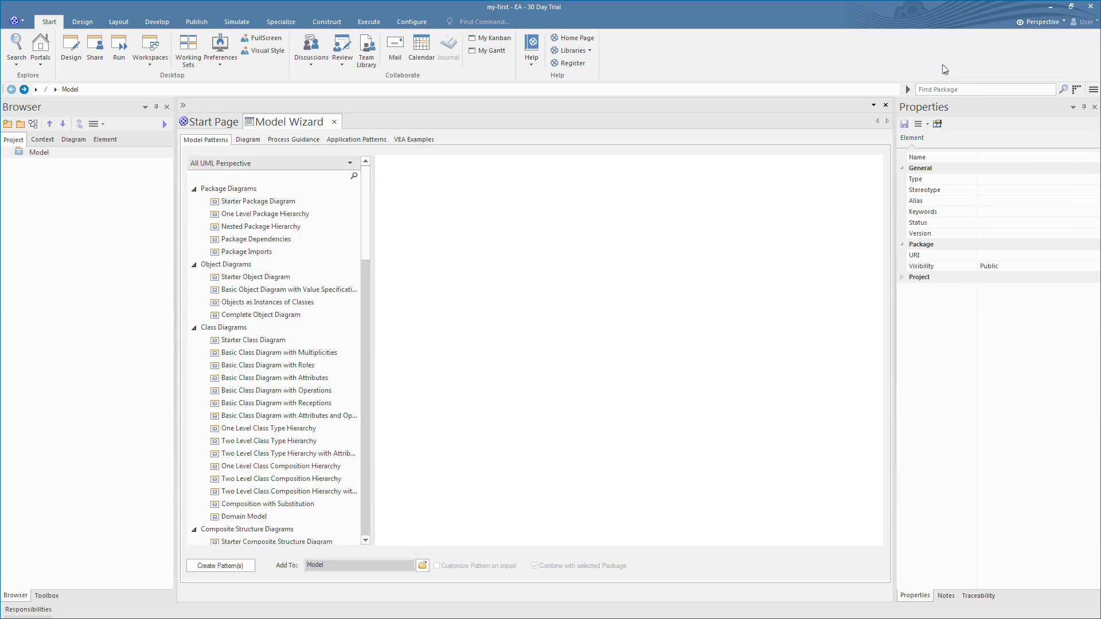
scroll(down, 3)
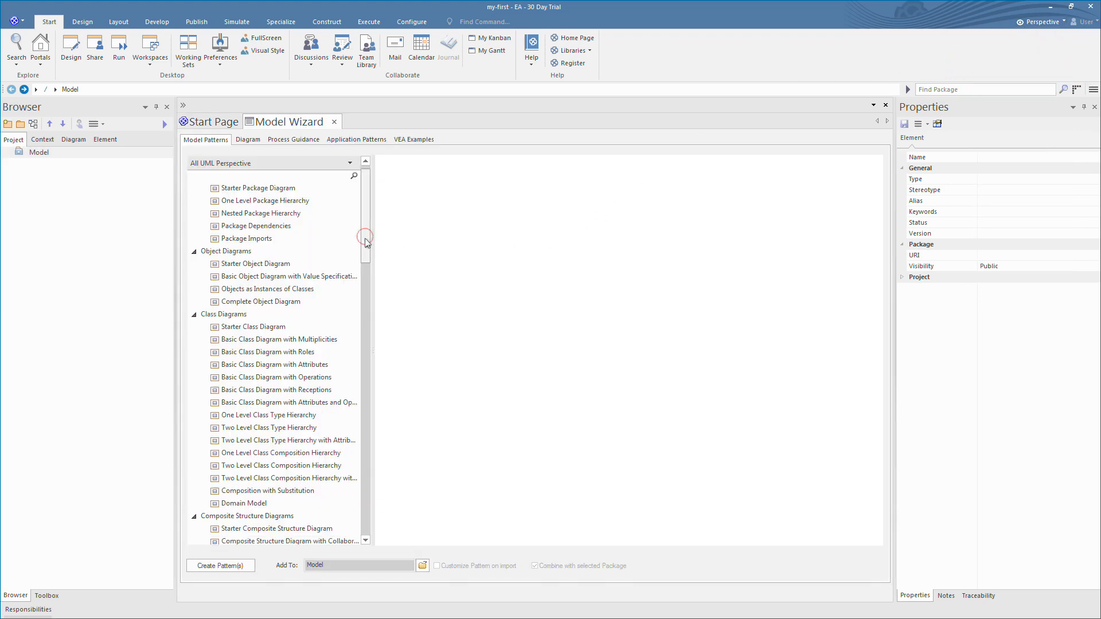
scroll(down, 3)
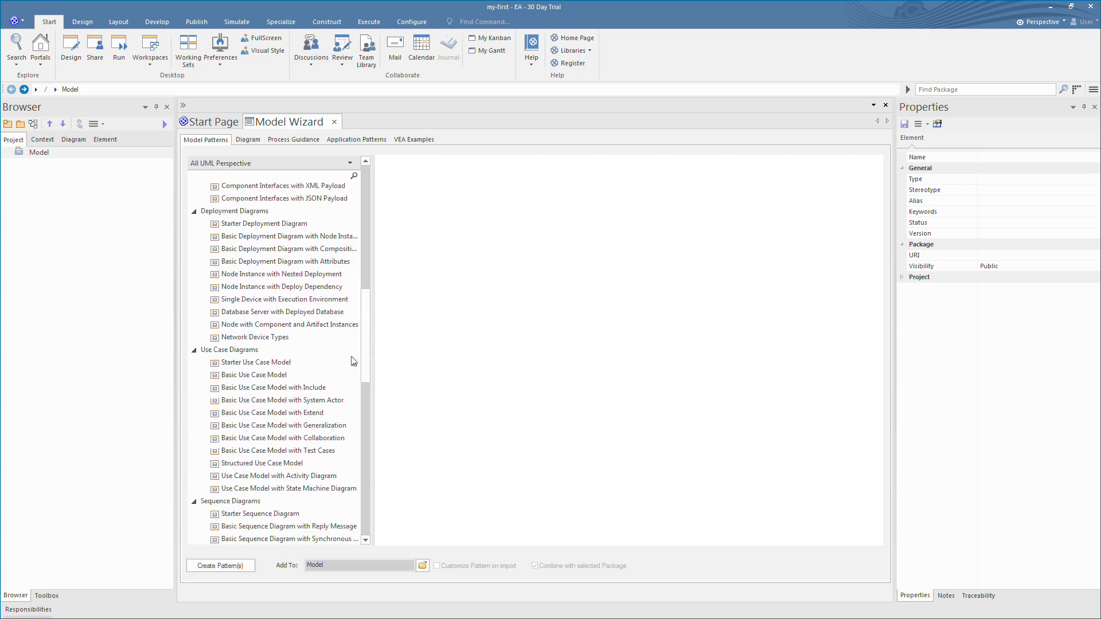
click(258, 362)
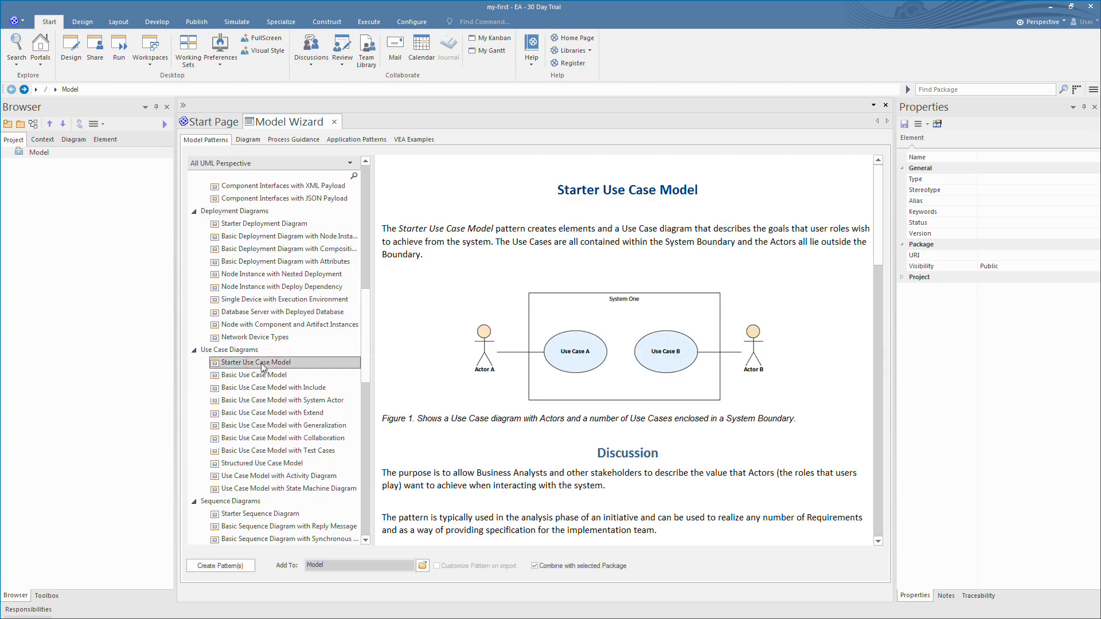
click(219, 565)
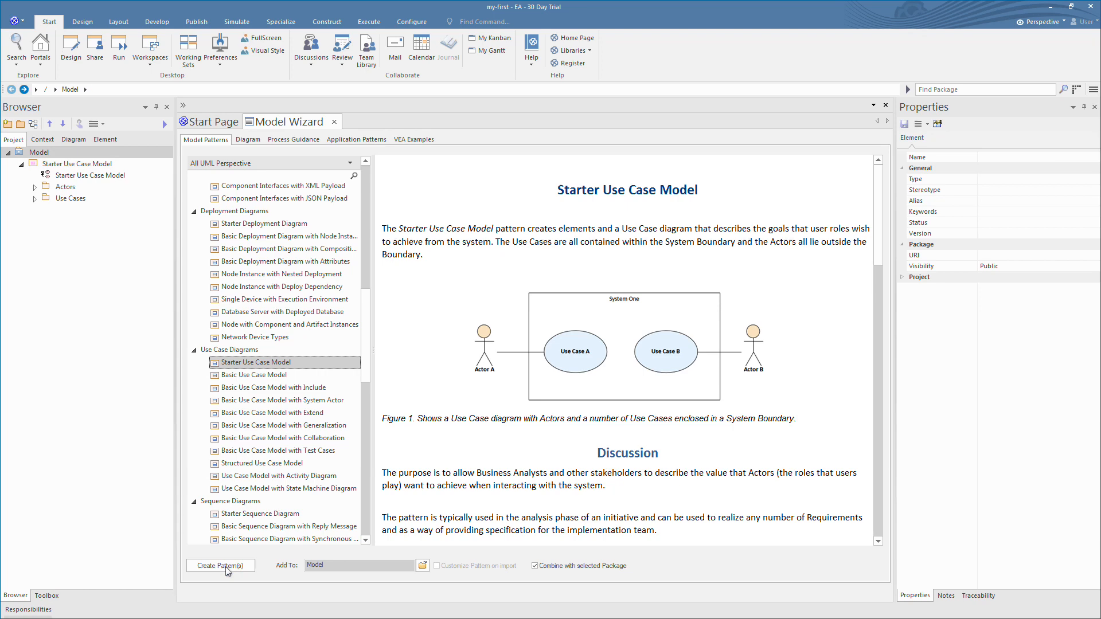
click(92, 175)
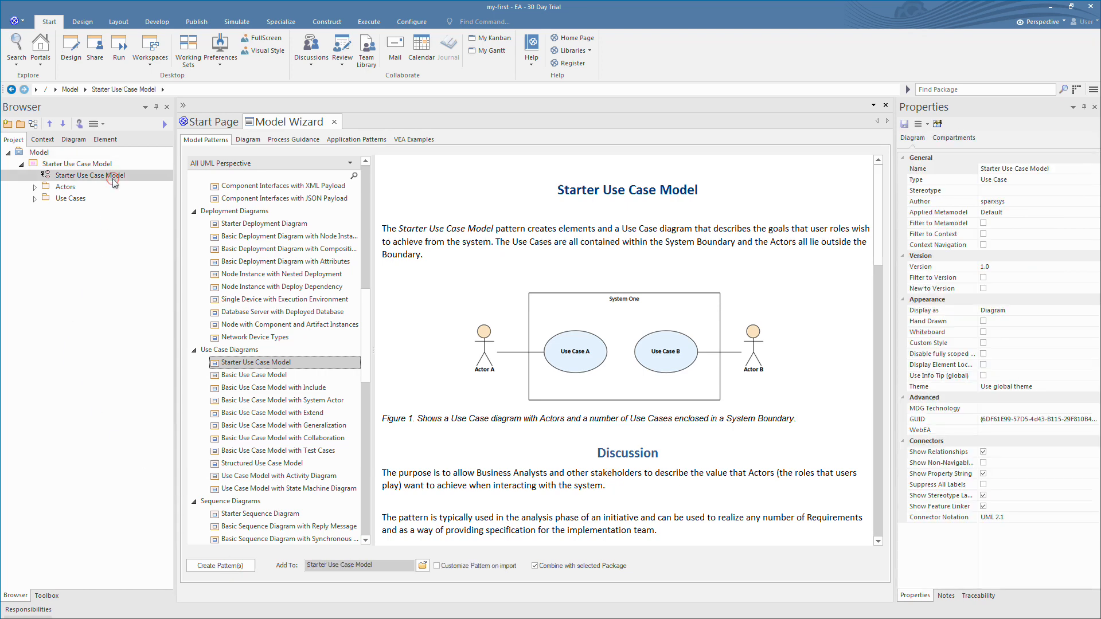